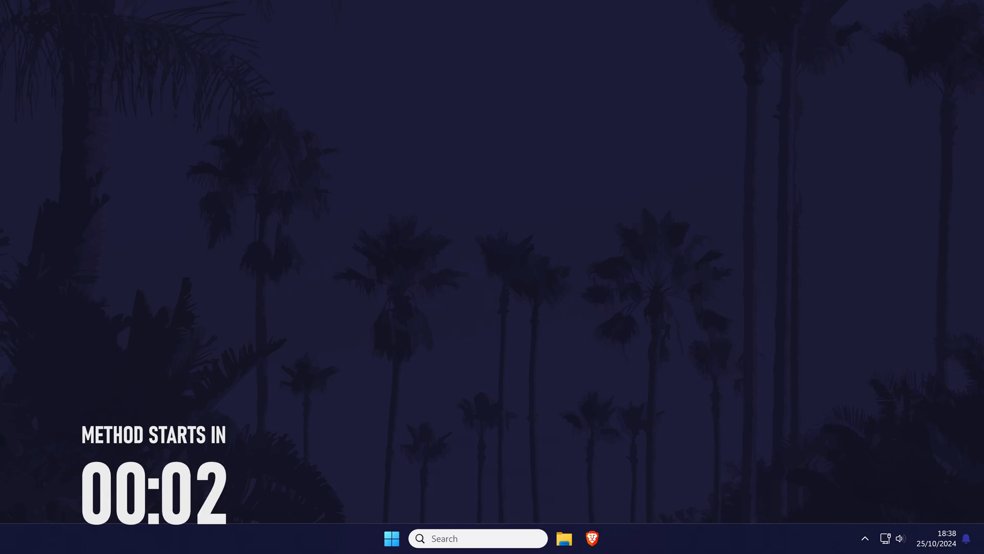
Step: Launch File Explorer from the taskbar, showing the 3. Thumbnails folder on drive D
{"action": "left_click", "coordinate": [563, 537]}
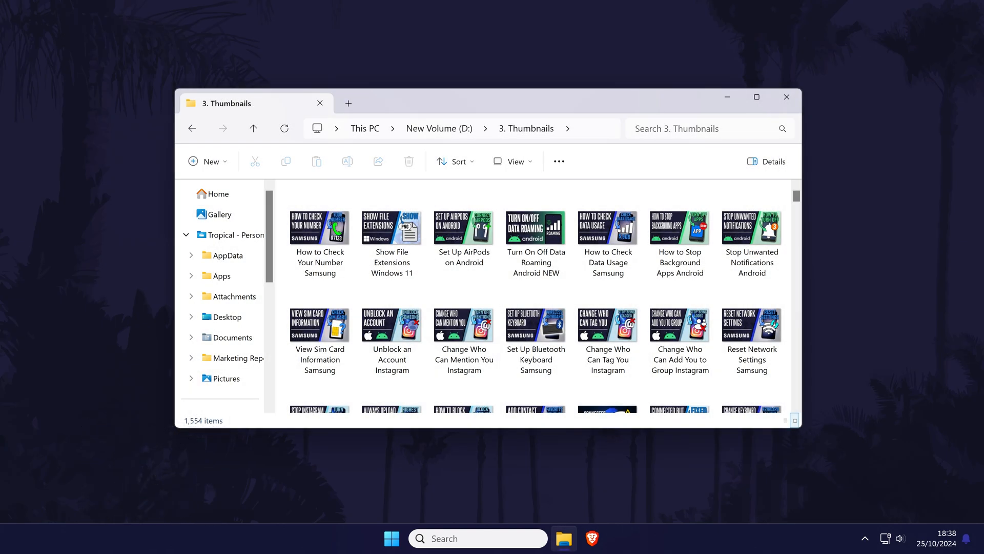
Step: Sort the 3. Thumbnails folder's 1,554 items by Date using the Sort menu
{"action": "left_click", "coordinate": [391, 228]}
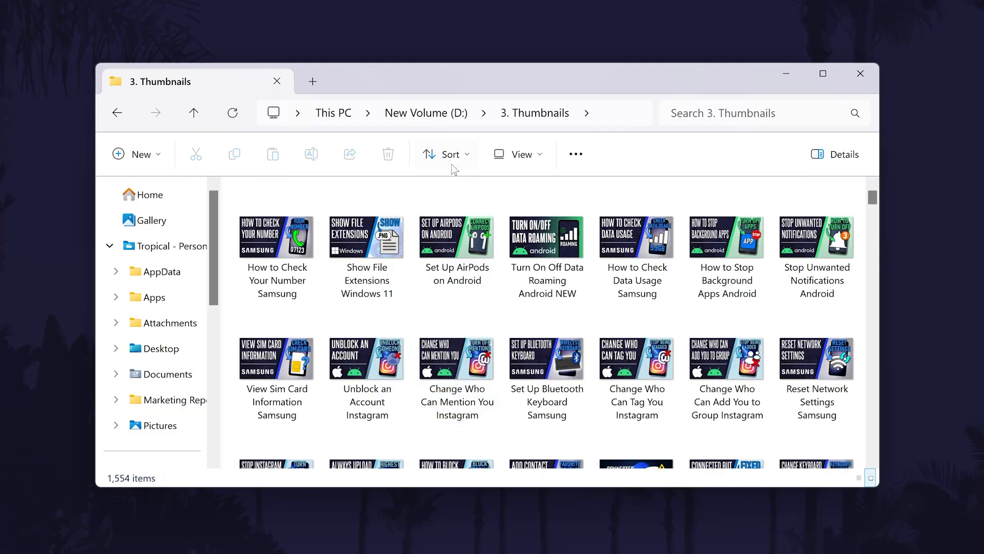
{"action": "left_click", "coordinate": [445, 154]}
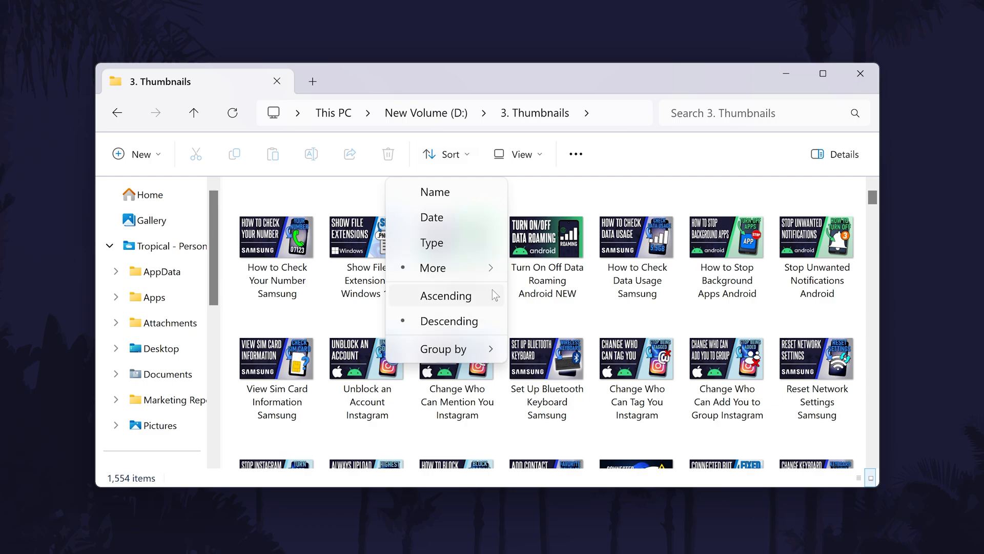
{"action": "mouse_move", "coordinate": [487, 272]}
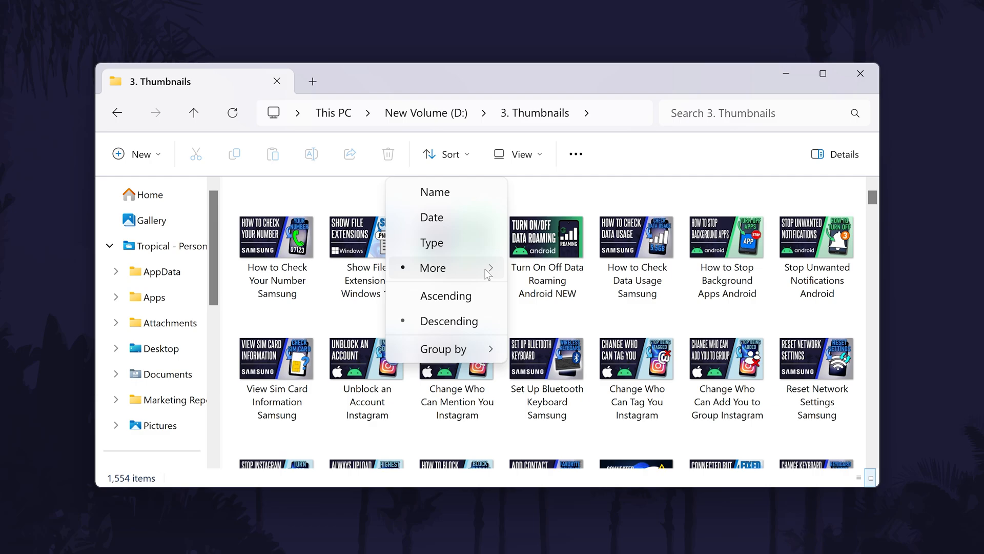
{"action": "left_click", "coordinate": [433, 267]}
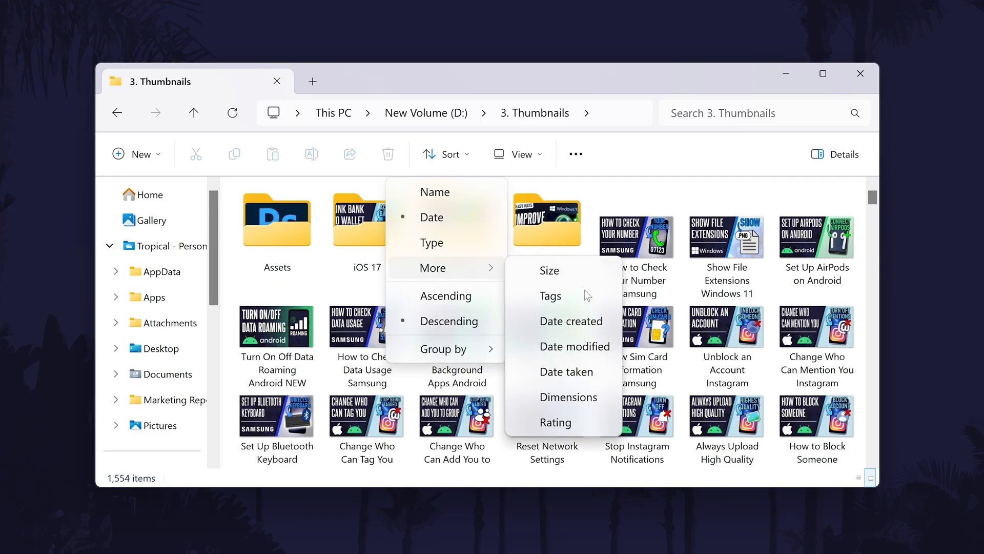
{"action": "mouse_move", "coordinate": [574, 347]}
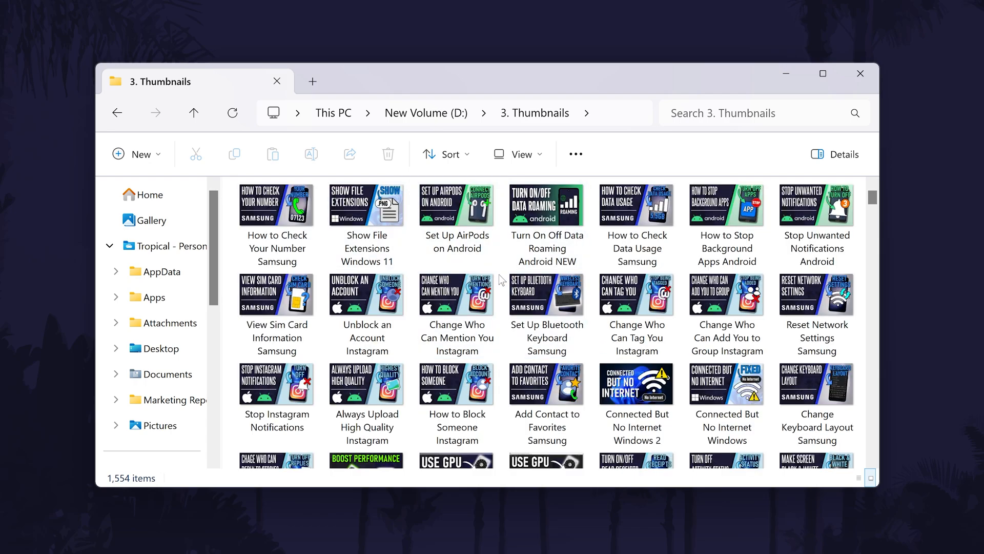
{"action": "left_click", "coordinate": [449, 154]}
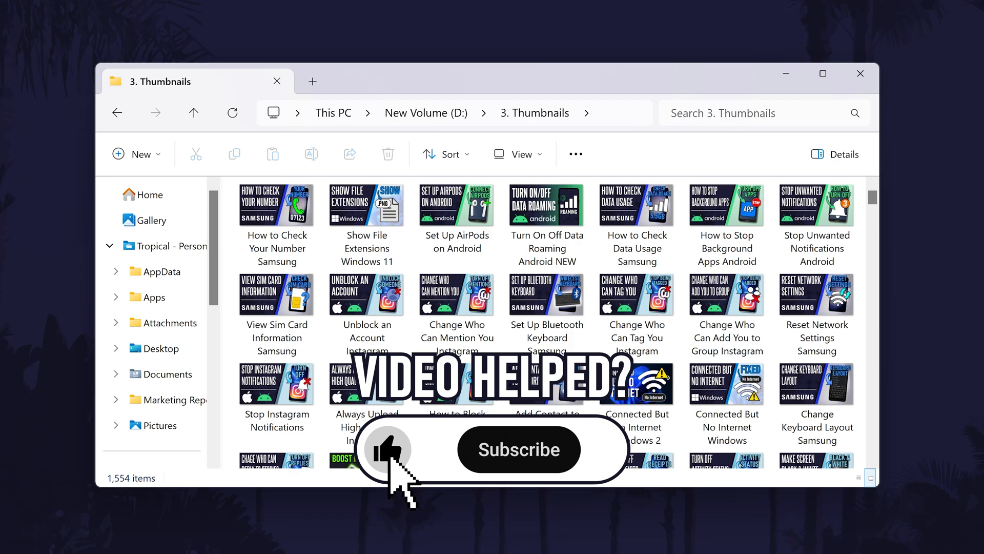
{"action": "left_click", "coordinate": [517, 447]}
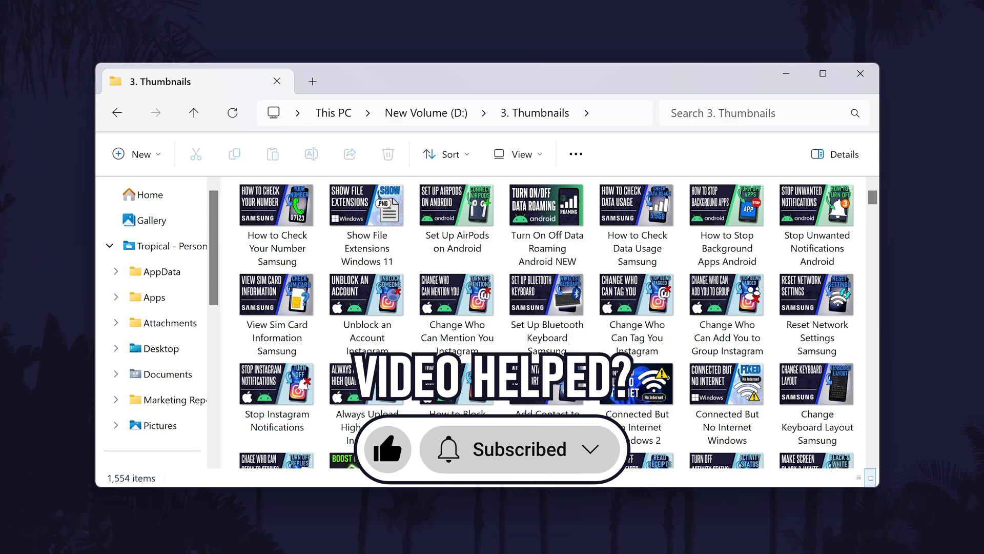